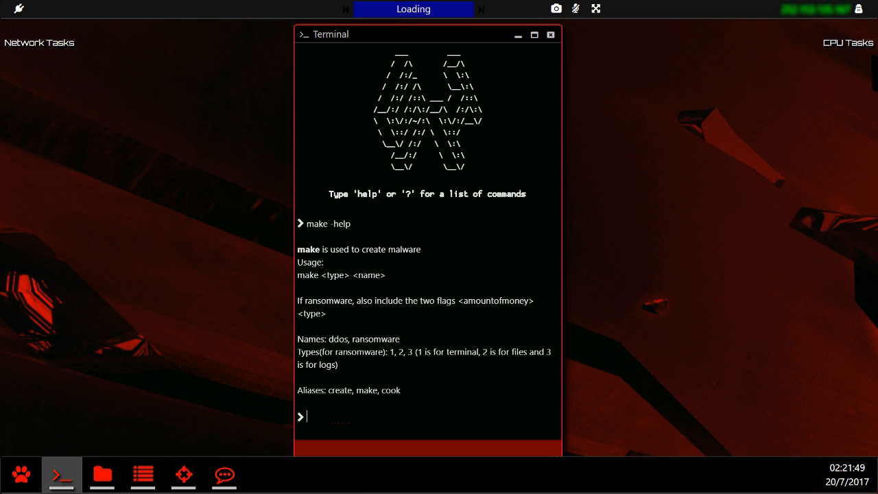
type("make")
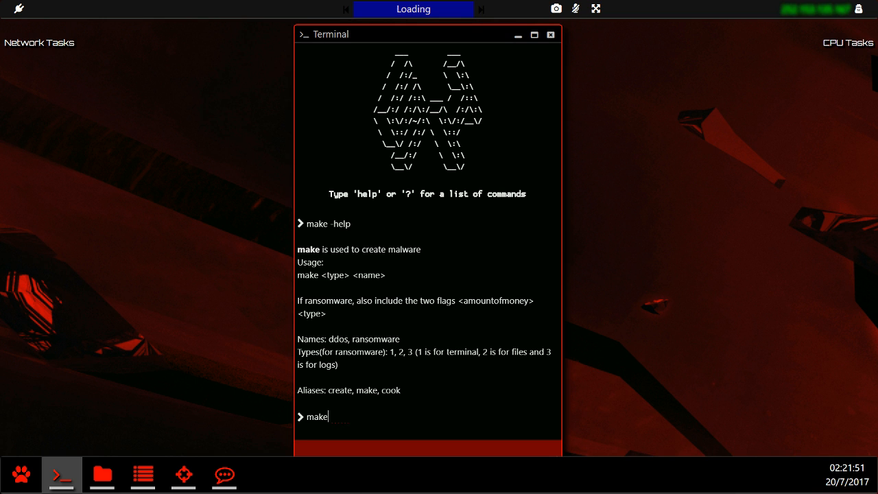
type("ddos myddos")
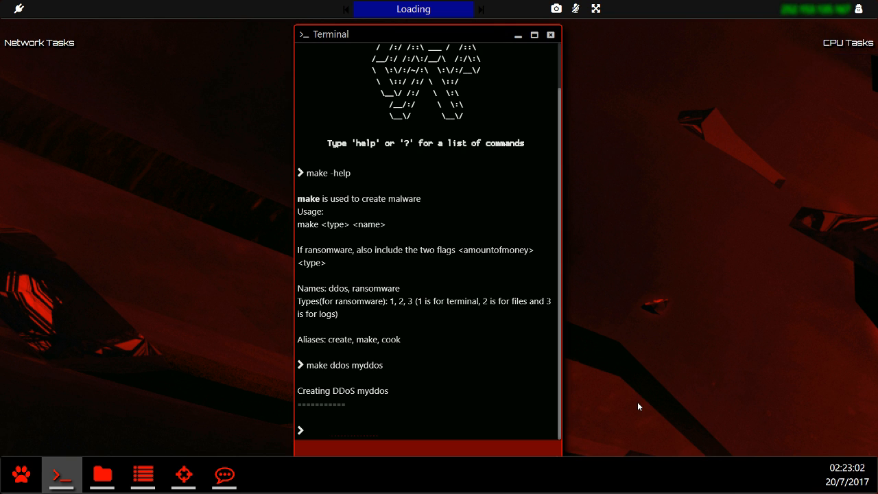
type("make ransomware")
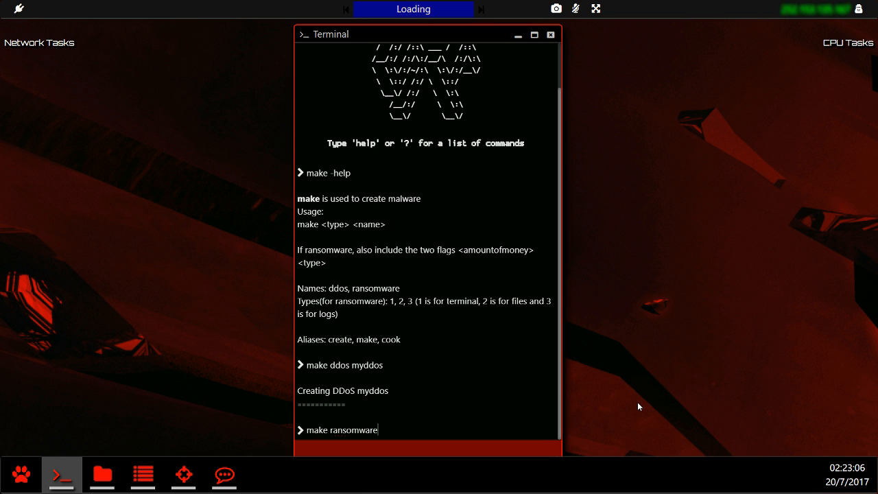
type("myransowmare")
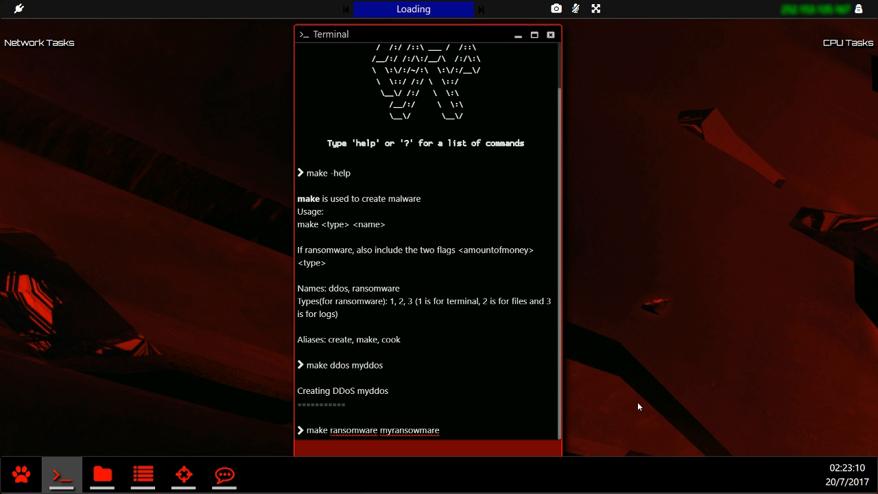
type("300")
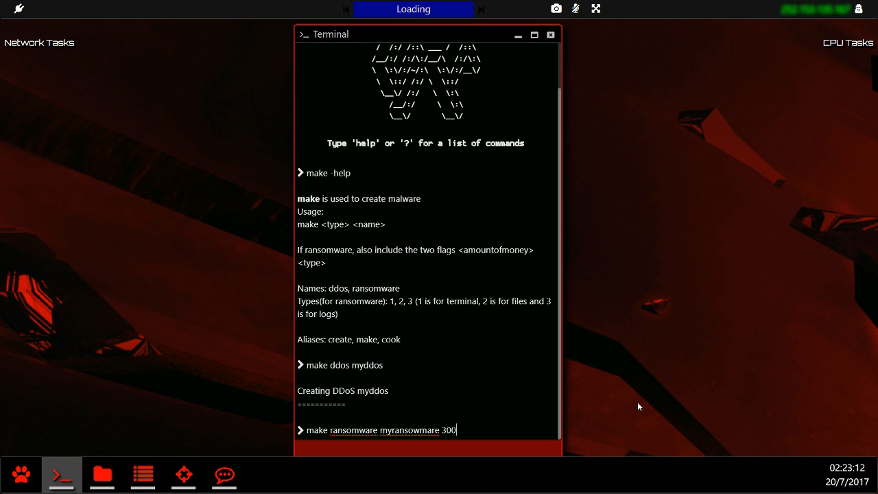